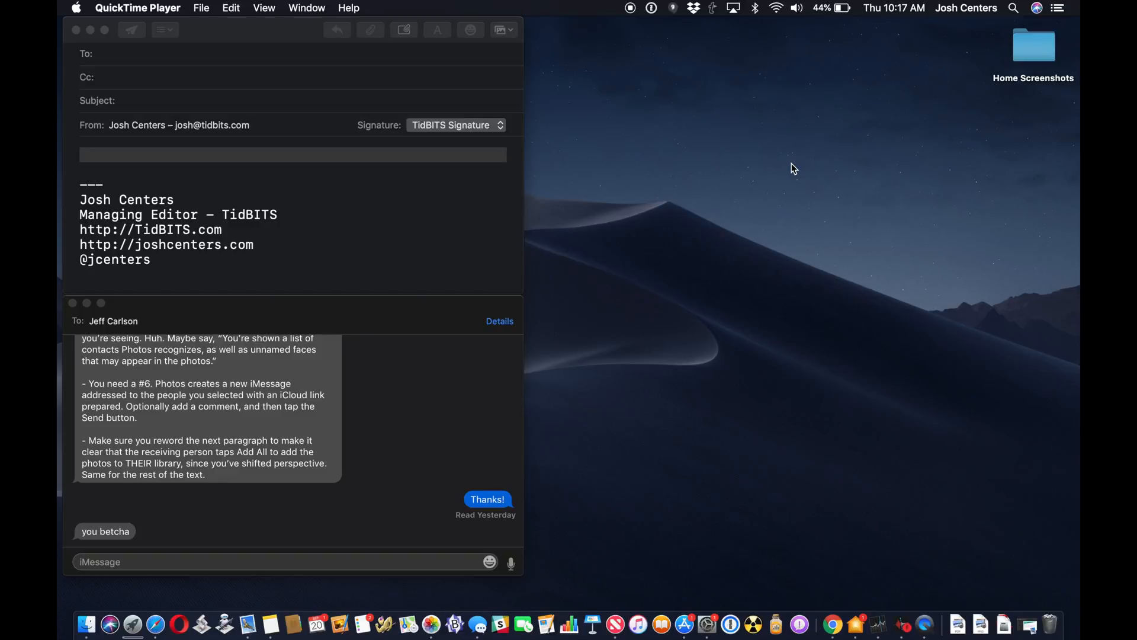
- Make Finder the active app by selecting an empty spot on the desktop
left_click(290, 154)
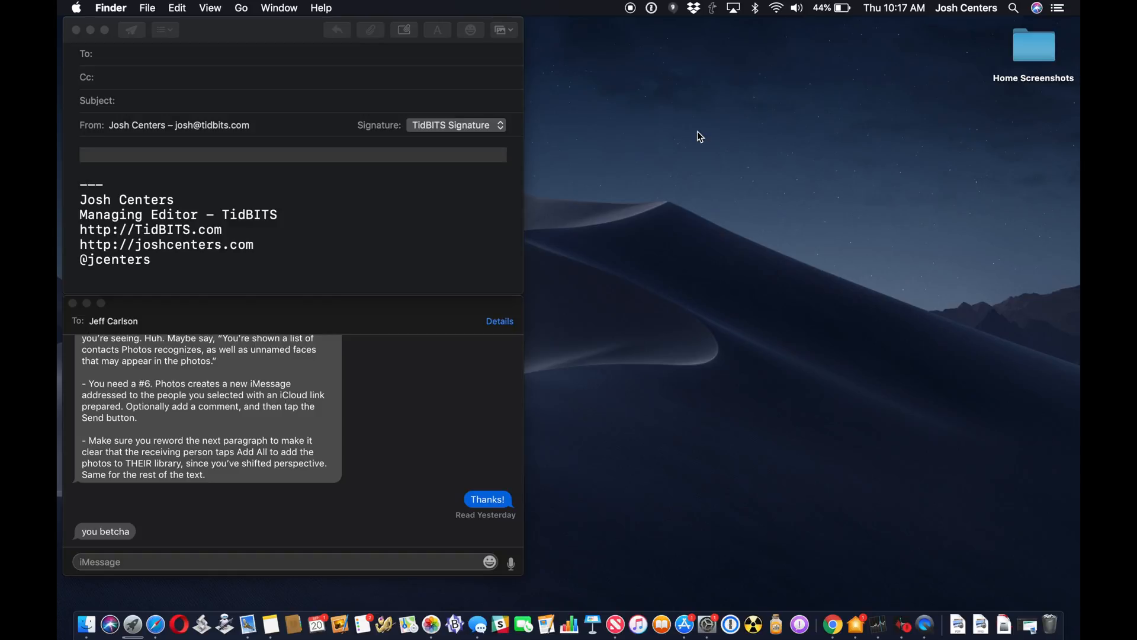
mouse_move(664, 95)
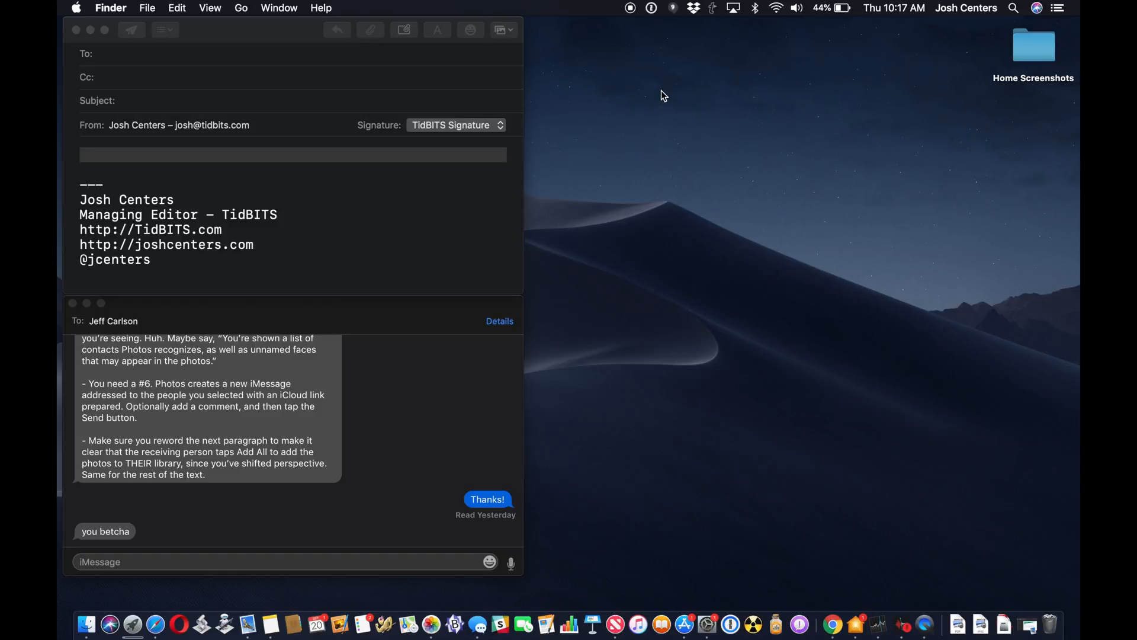
right_click(662, 95)
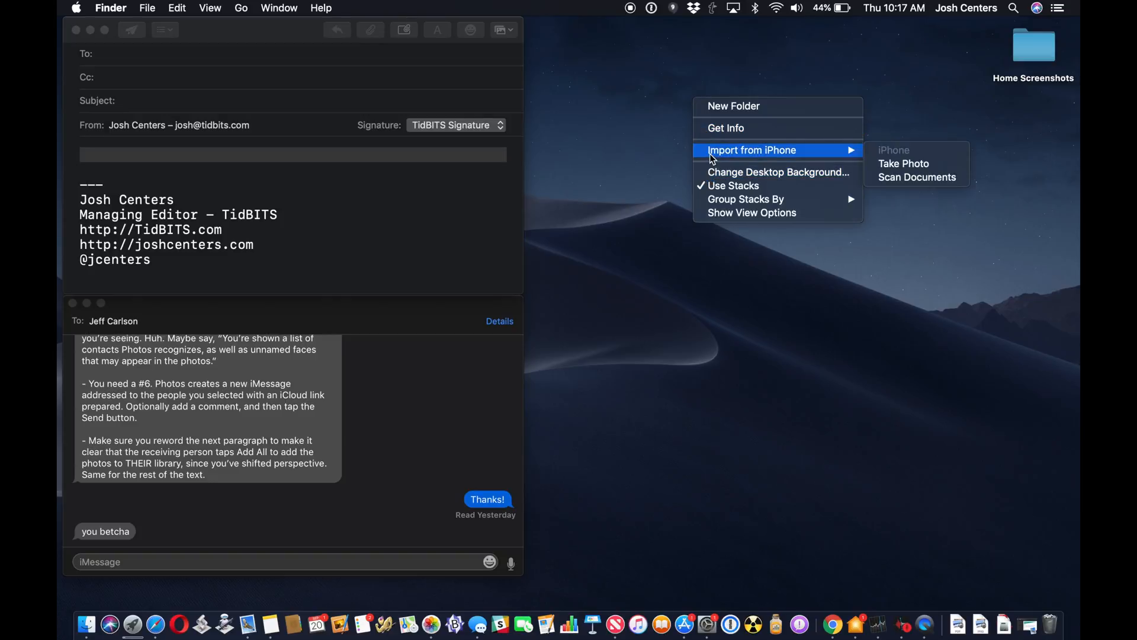
mouse_move(735, 46)
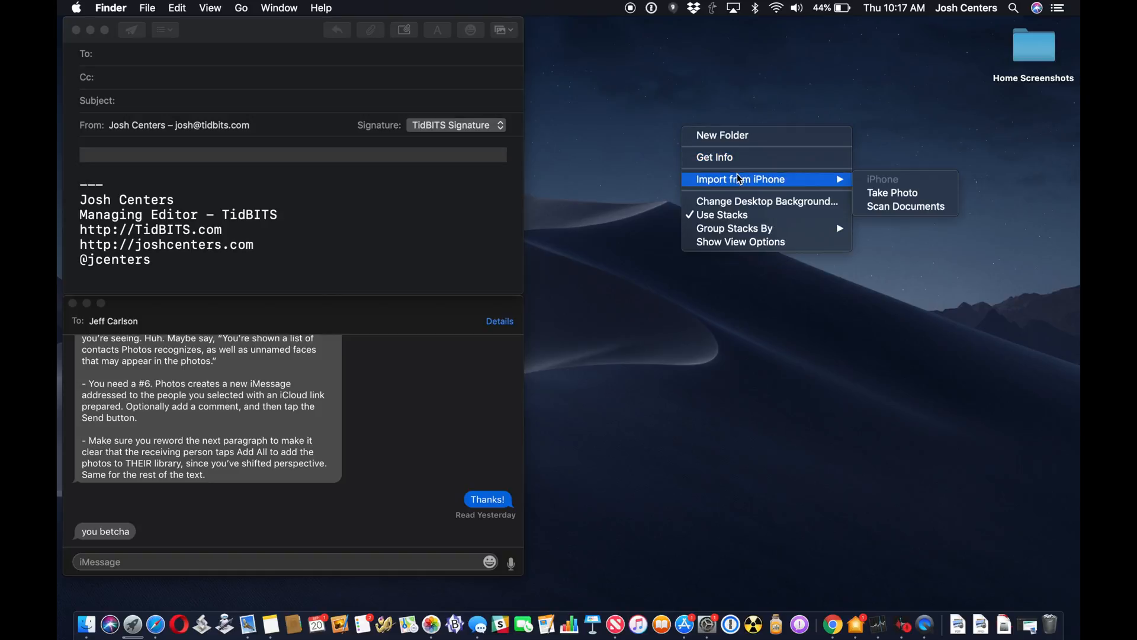
mouse_move(891, 192)
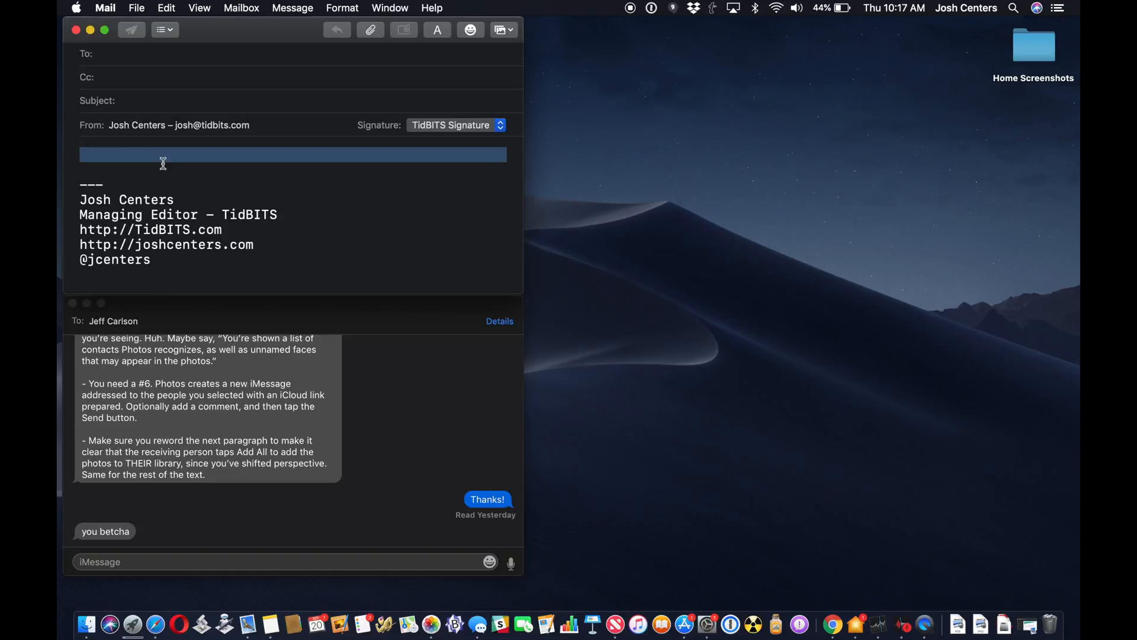
right_click(163, 162)
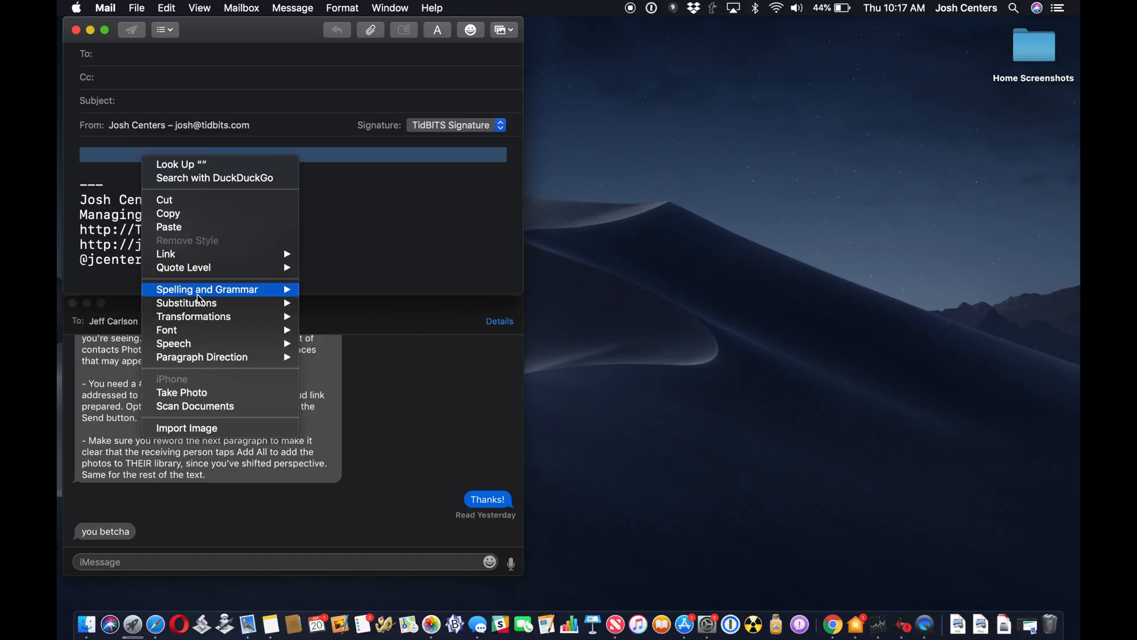
mouse_move(193, 405)
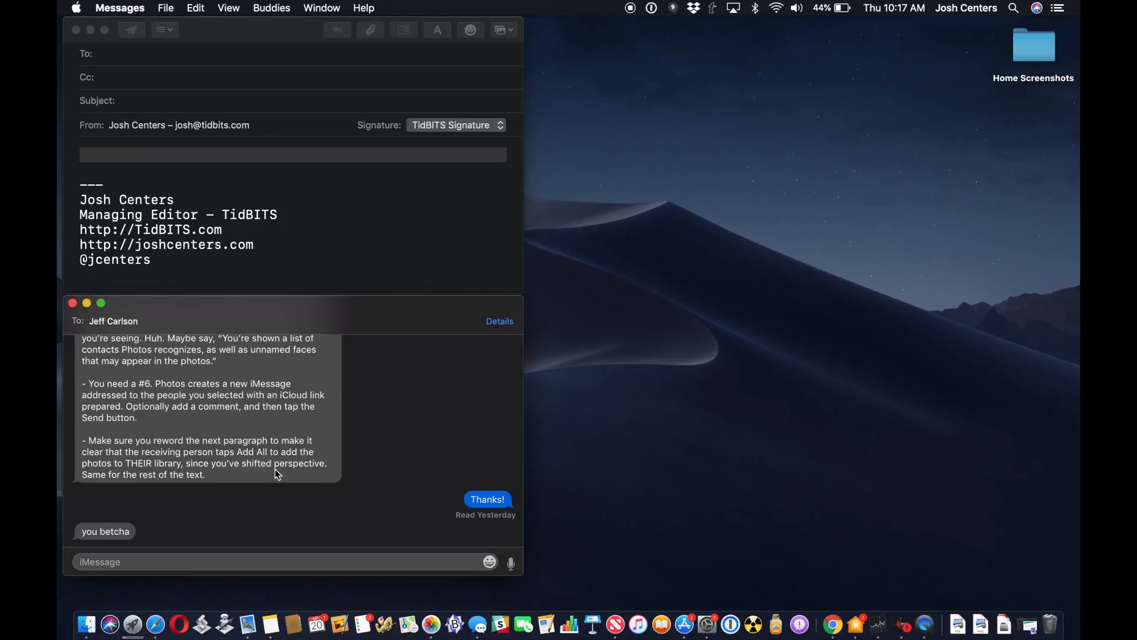
left_click(203, 562)
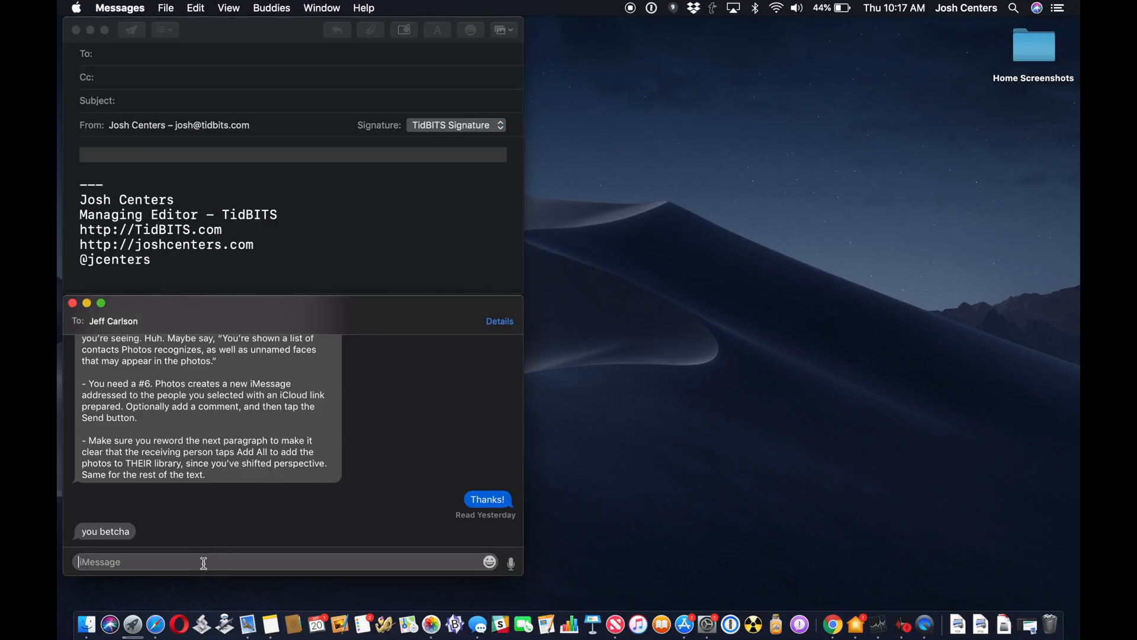
right_click(203, 562)
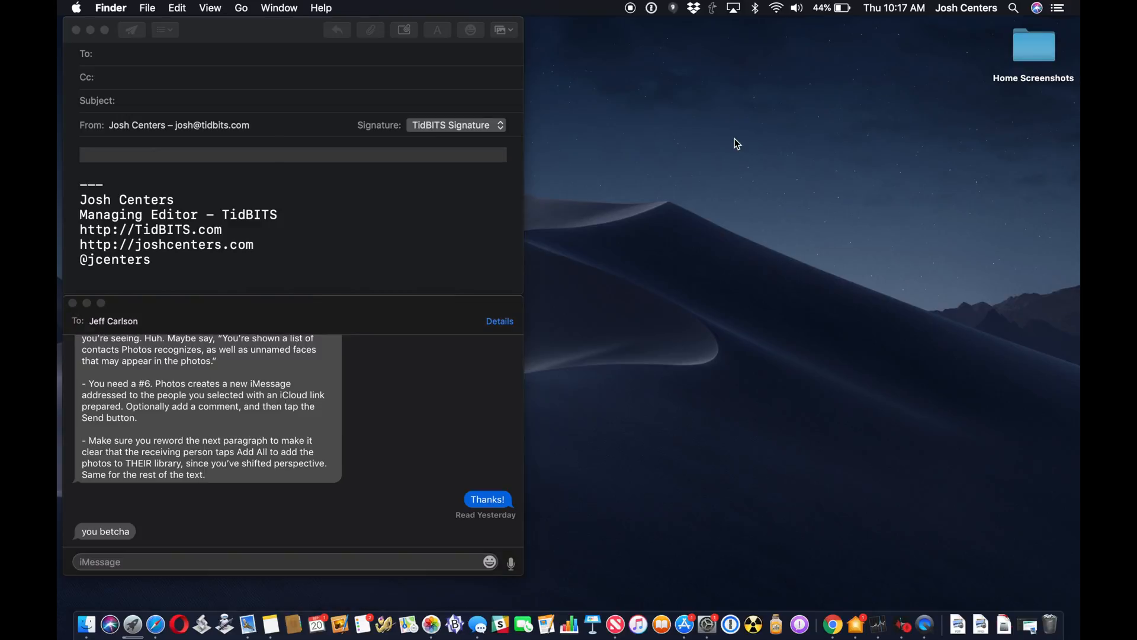
mouse_move(793, 96)
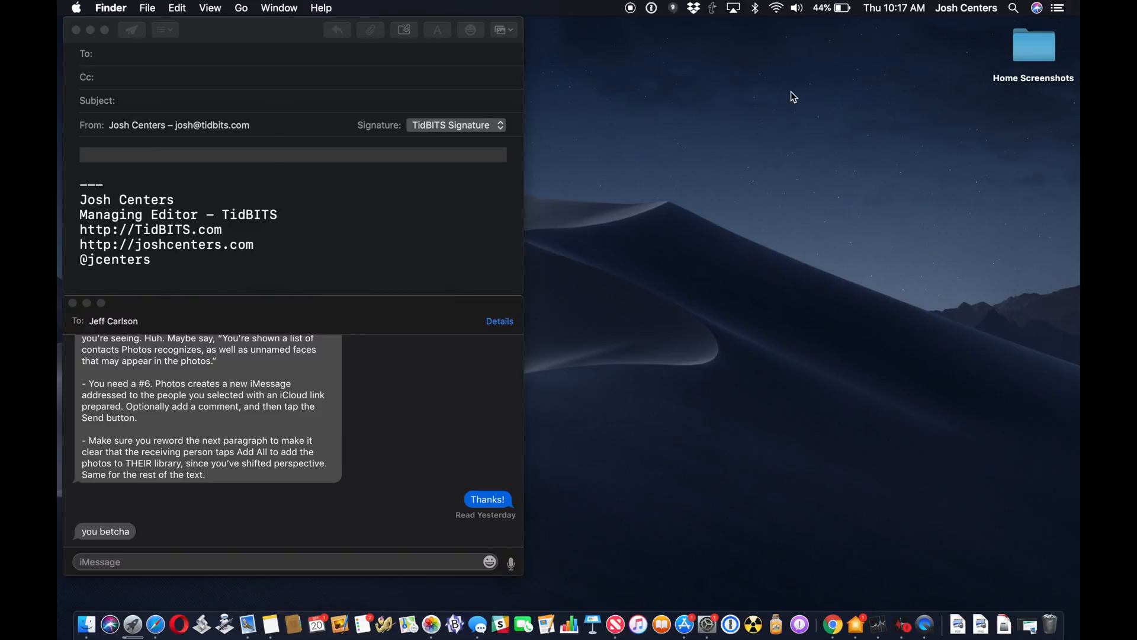
right_click(792, 96)
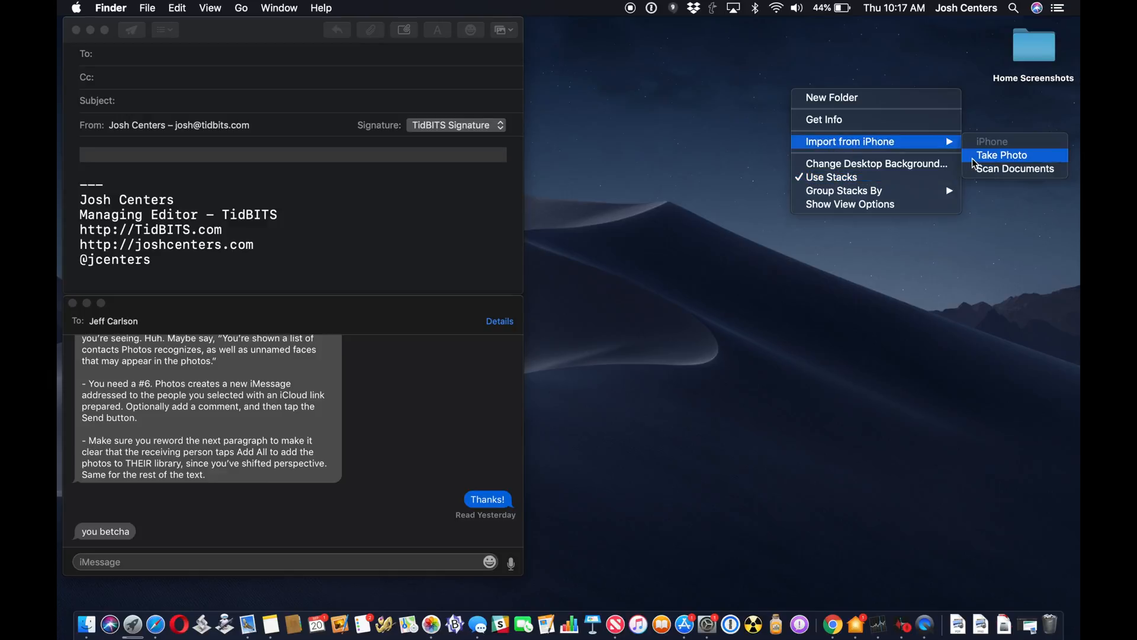
- Capture the flower vase with the iPhone camera and send it to the desktop as Image.jpeg
left_click(1002, 154)
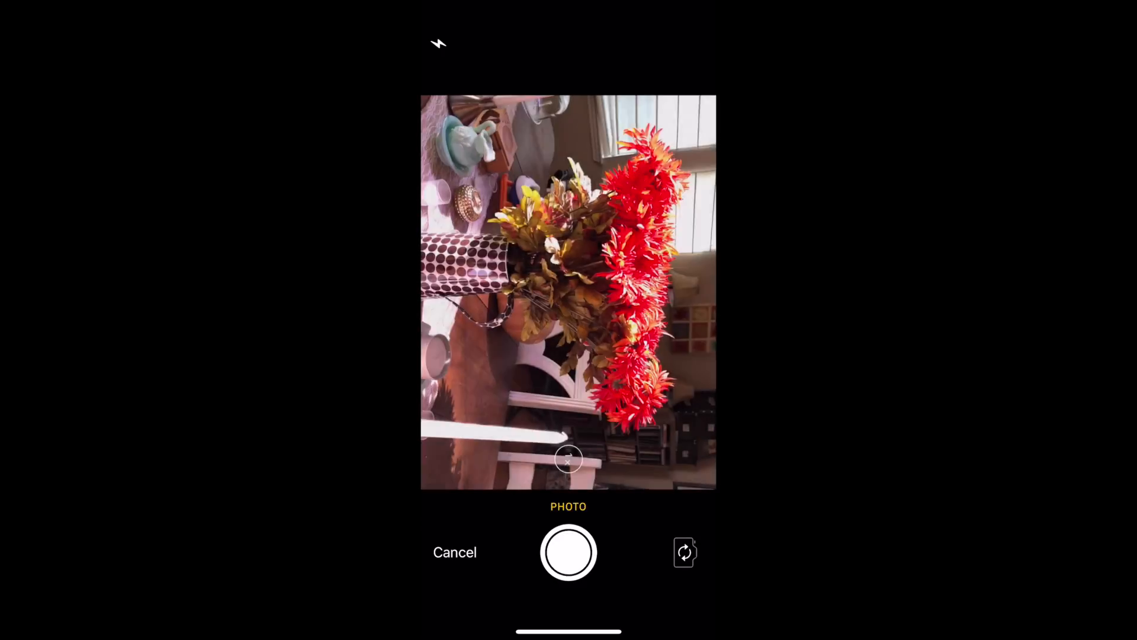
left_click(569, 552)
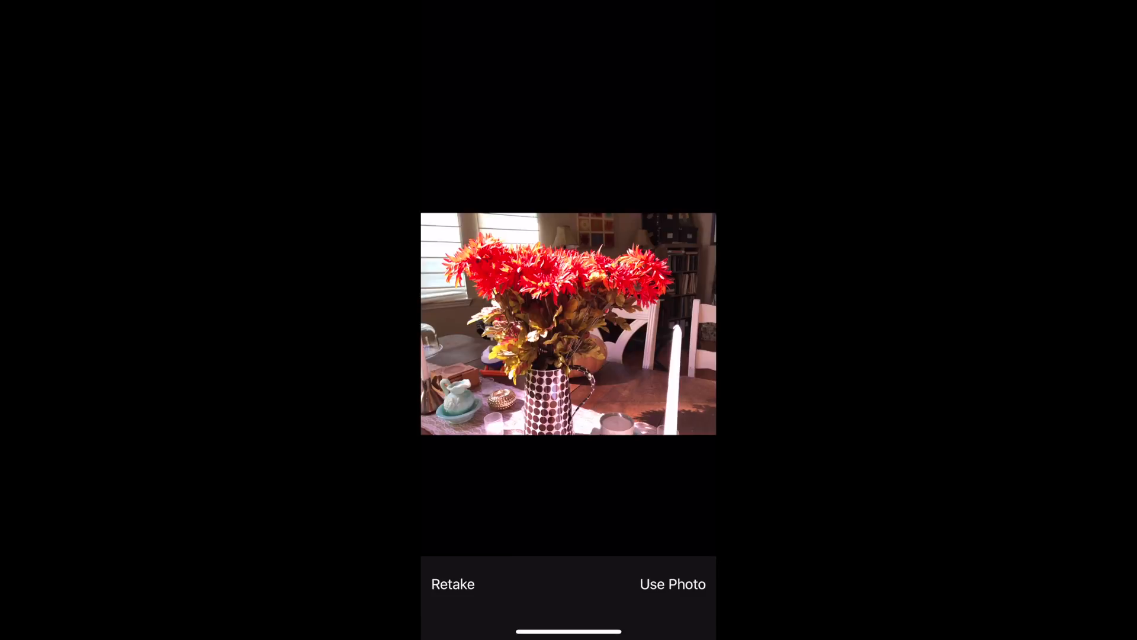
left_click(672, 584)
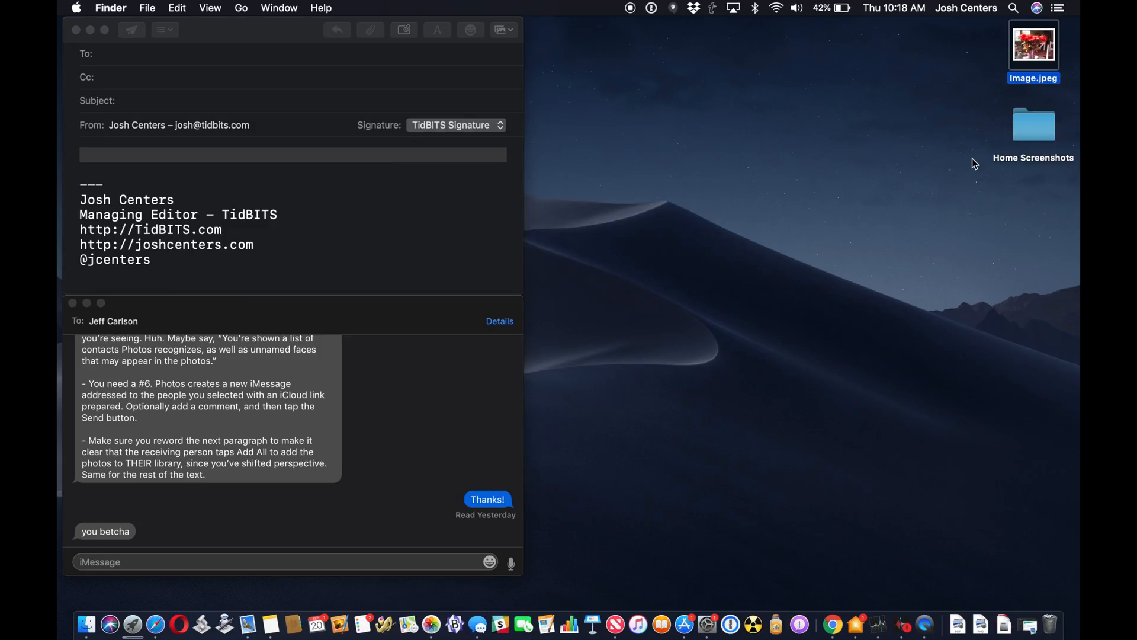
mouse_move(1033, 46)
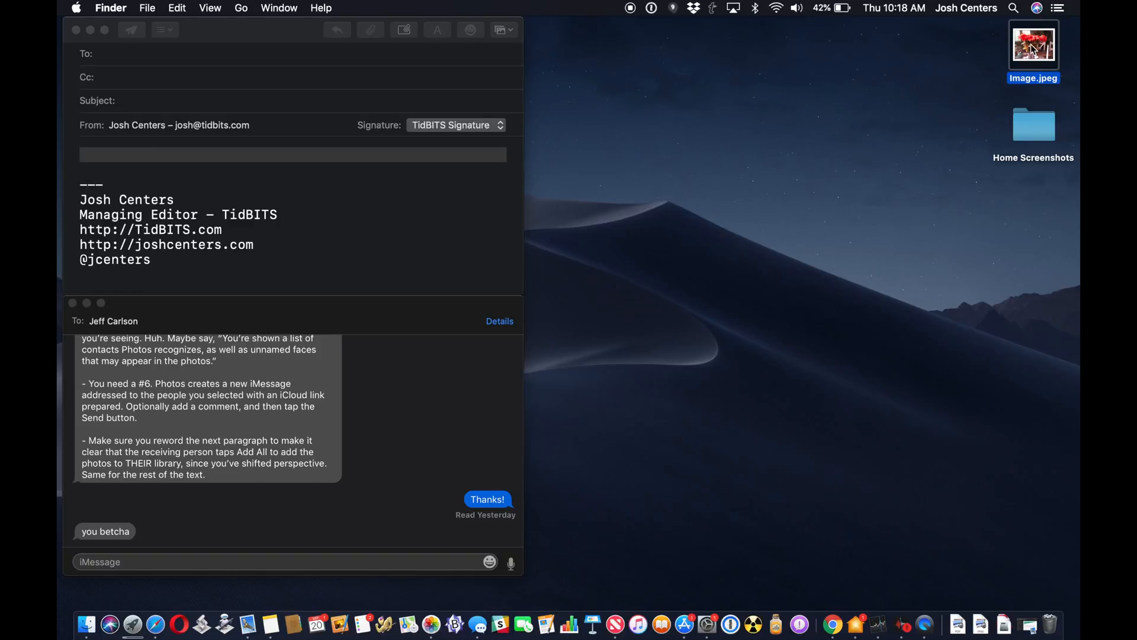
- Show the desktop's Import from iPhone submenu with Take Photo and Scan Documents
double_click(1033, 45)
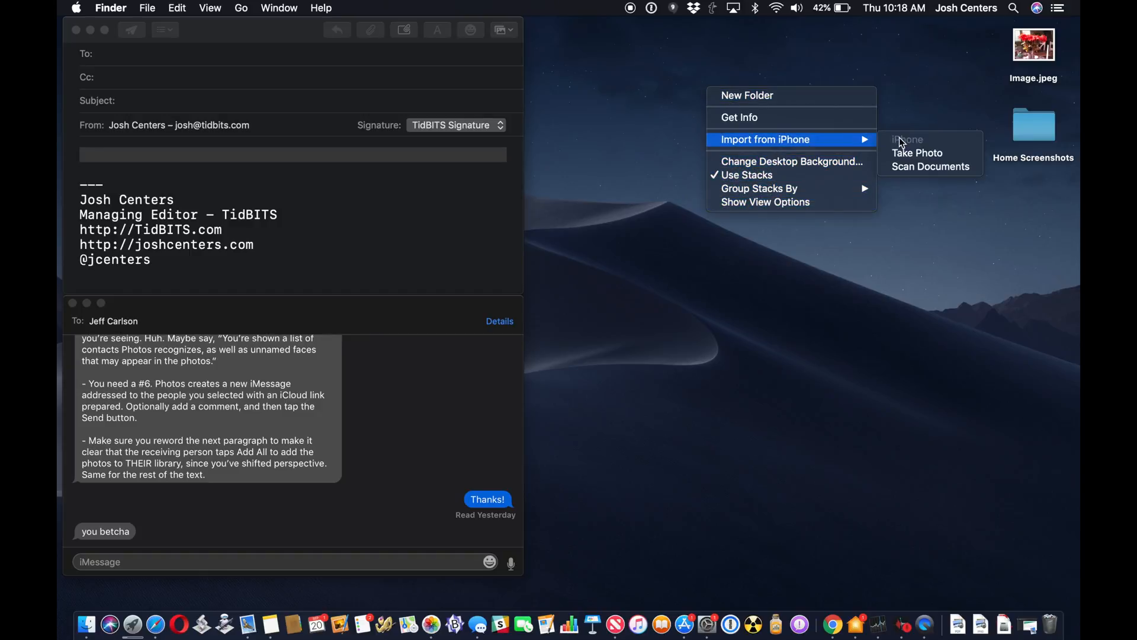
- Scan the laser tag instruction sheet with the iPhone and save it as Scanned Document.pdf
left_click(939, 165)
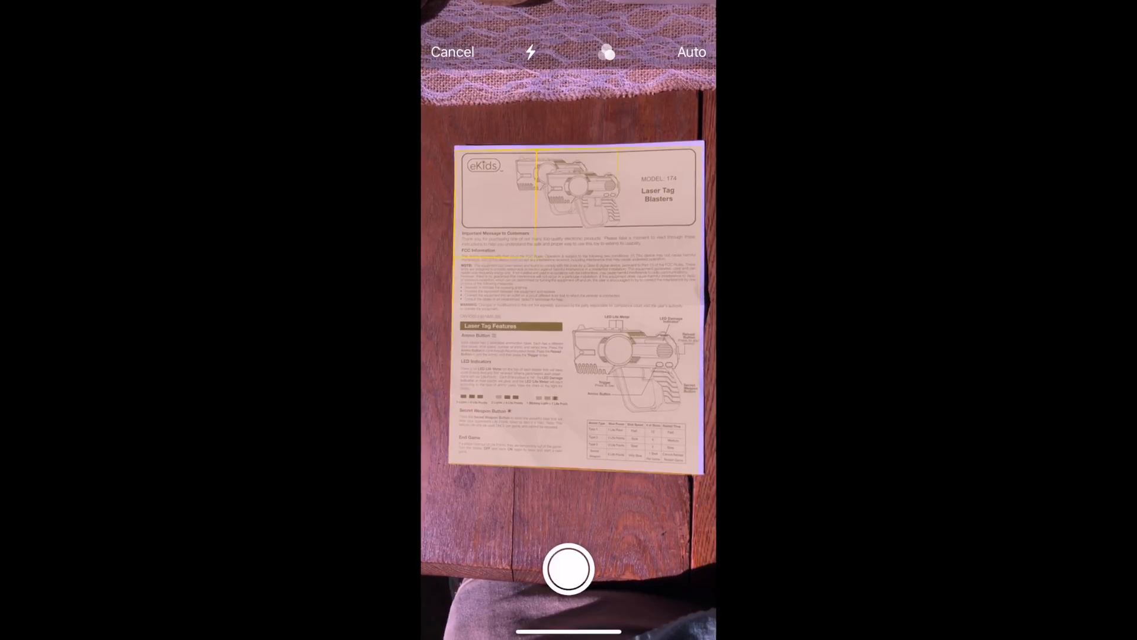
left_click(568, 569)
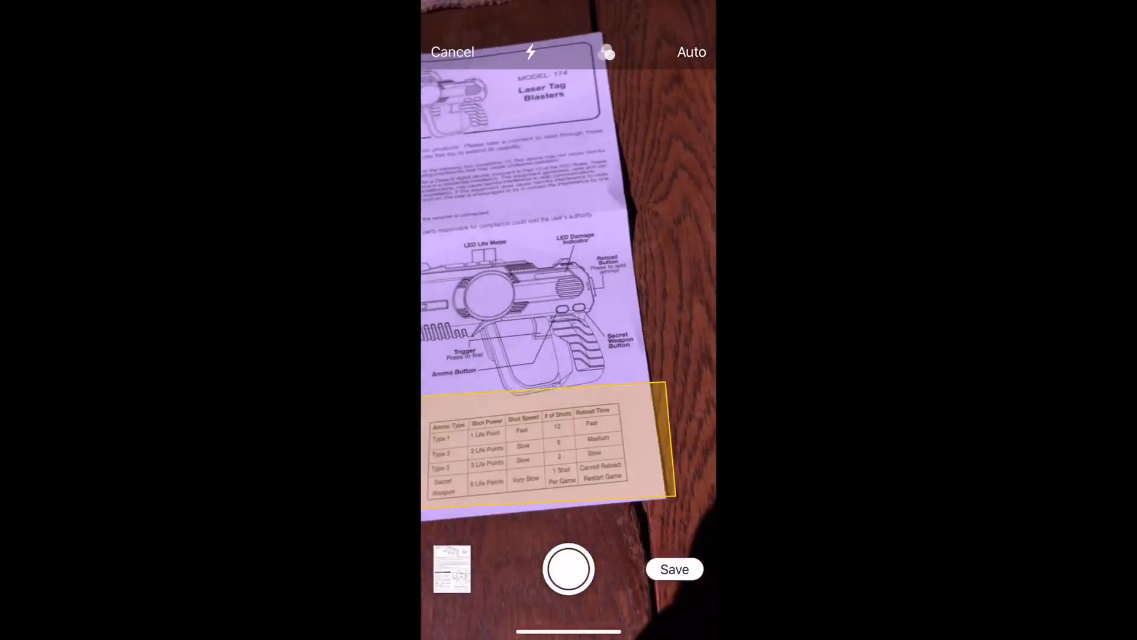
left_click(567, 569)
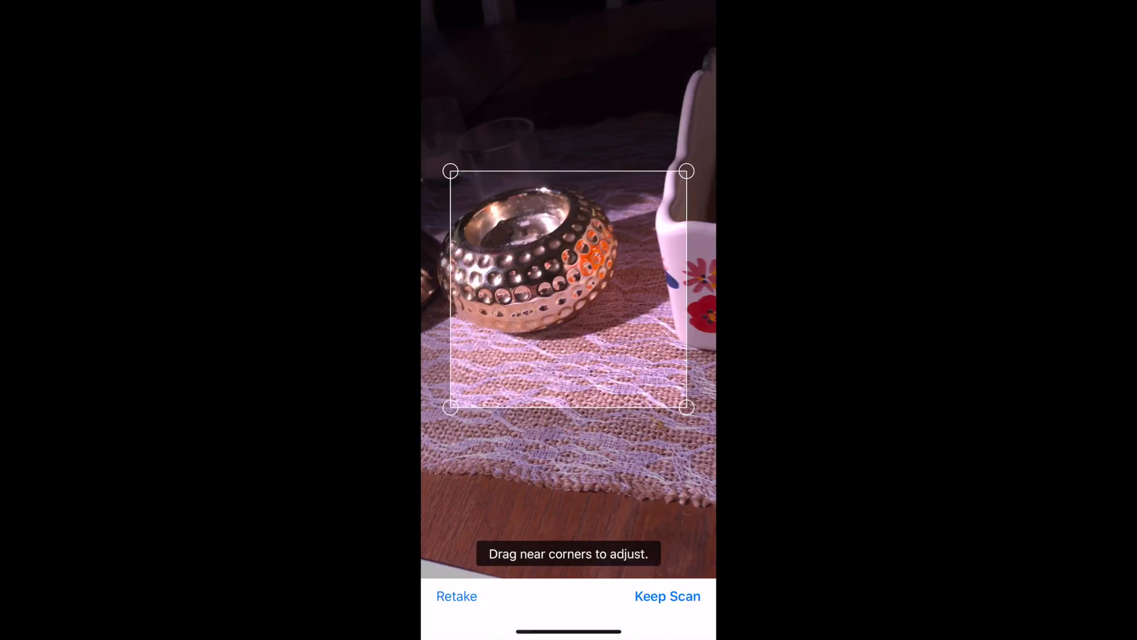
left_click(666, 596)
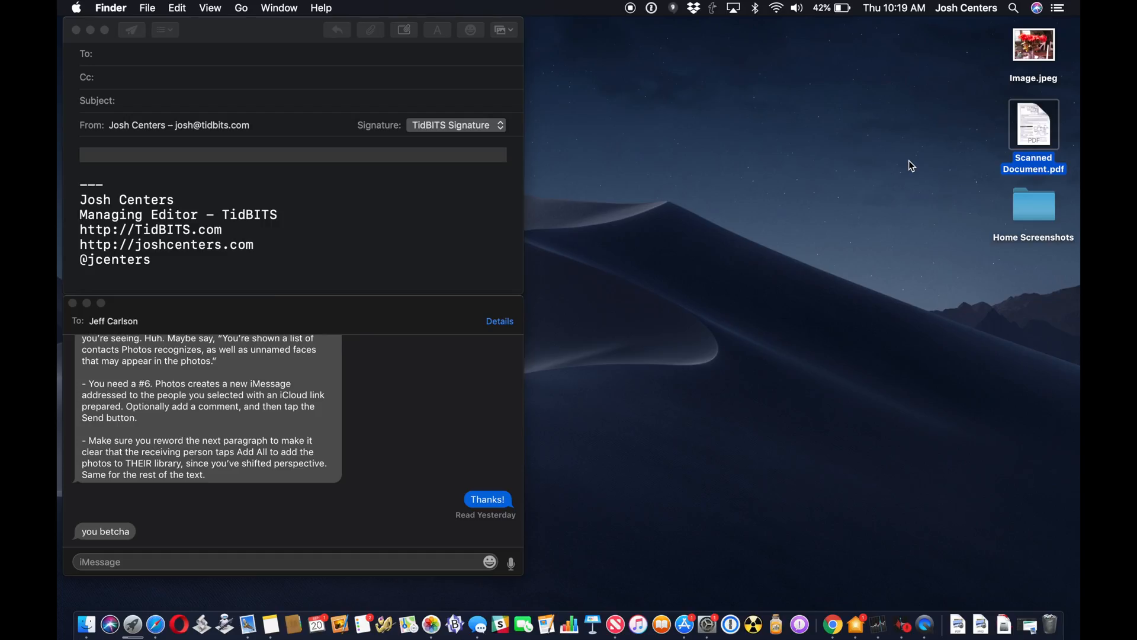
- View Scanned Document.pdf in Preview, scrolled down to its lower features section
left_click(1032, 123)
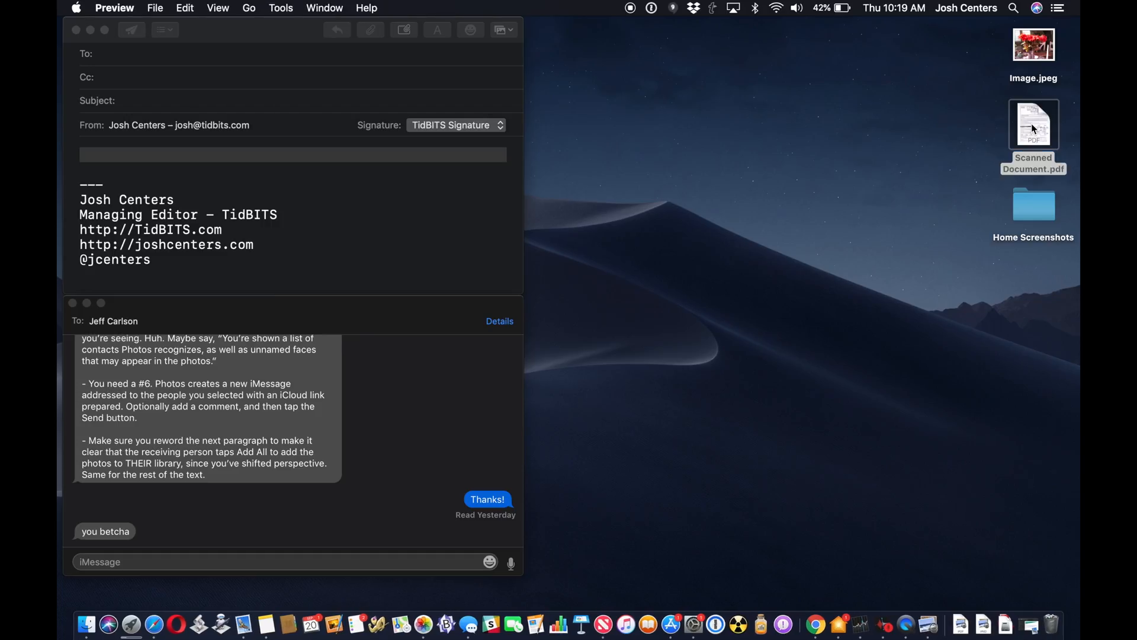
double_click(1033, 124)
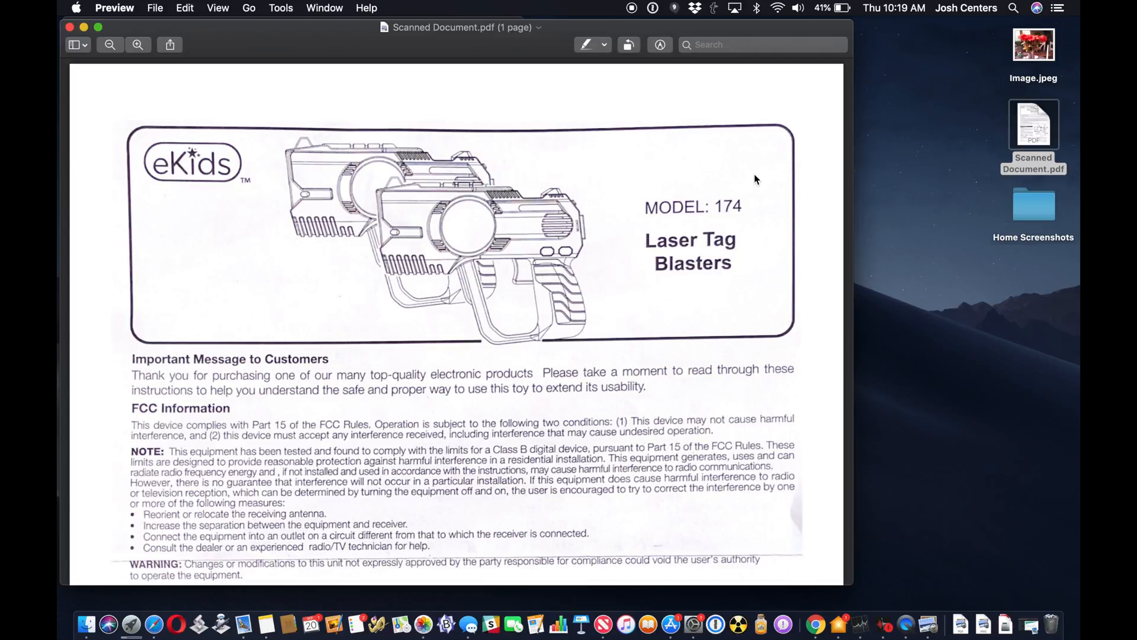
scroll("down", 3)
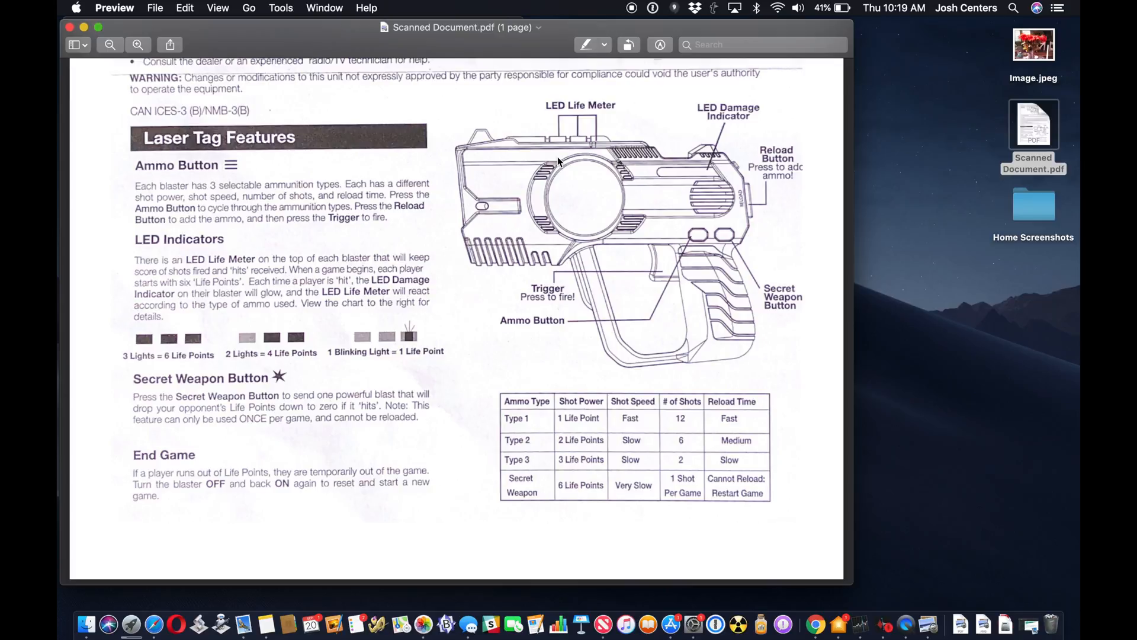
mouse_move(84, 27)
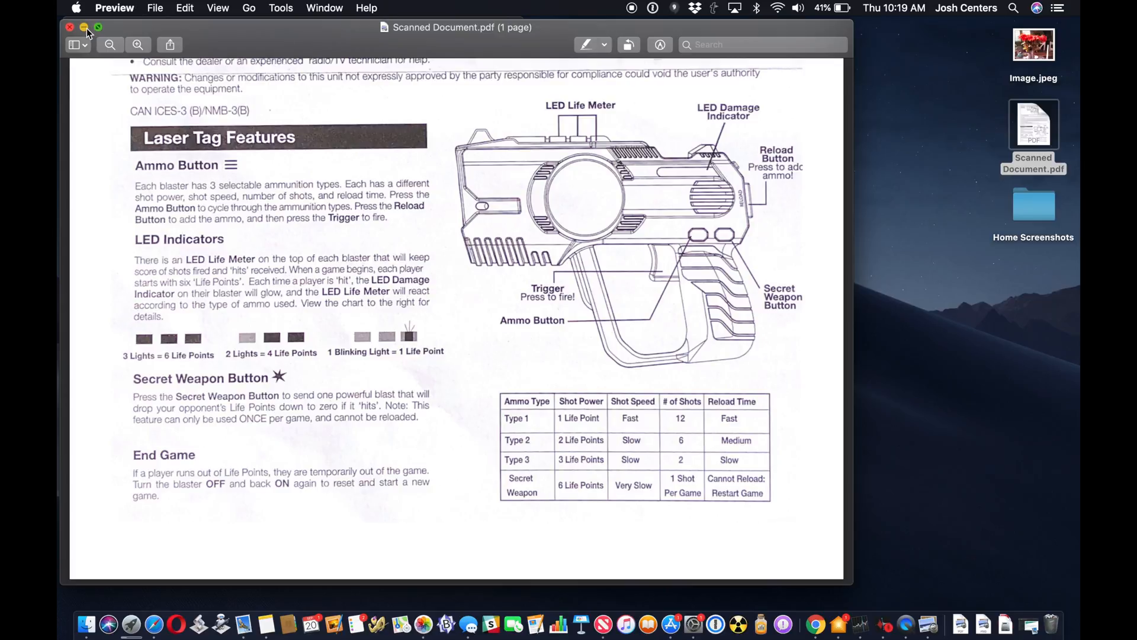